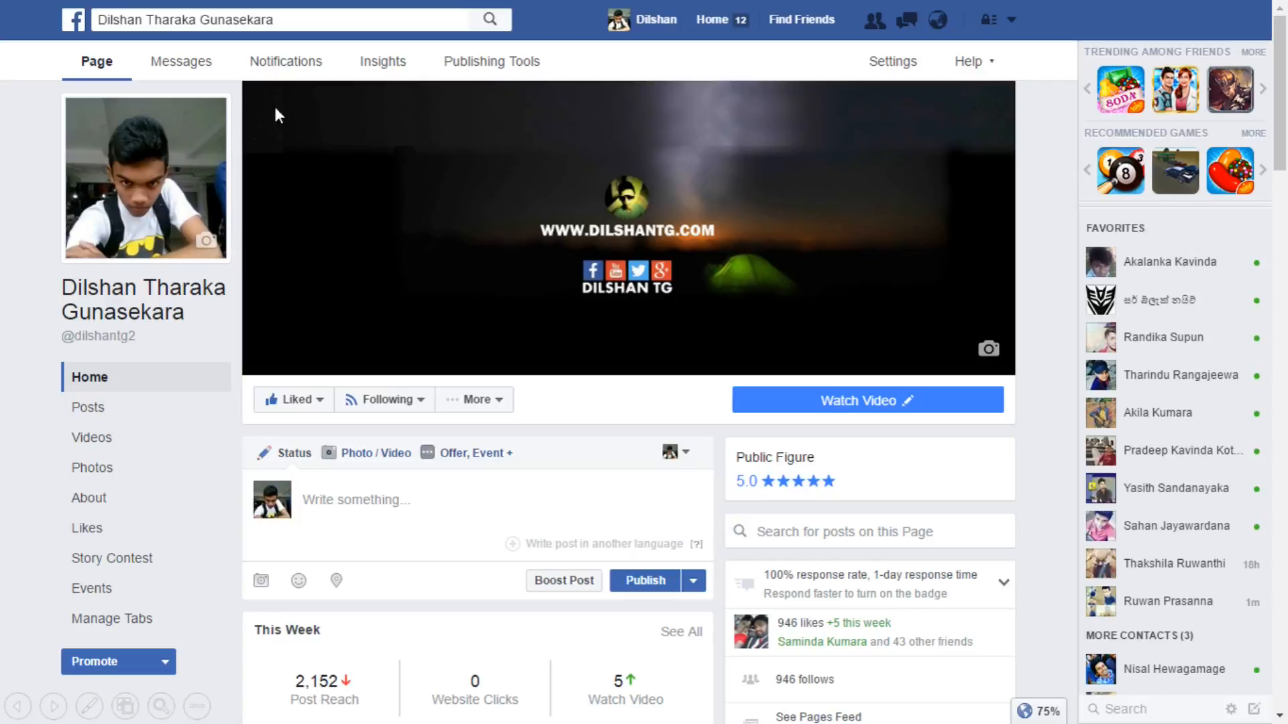
pyautogui.moveTo(487, 69)
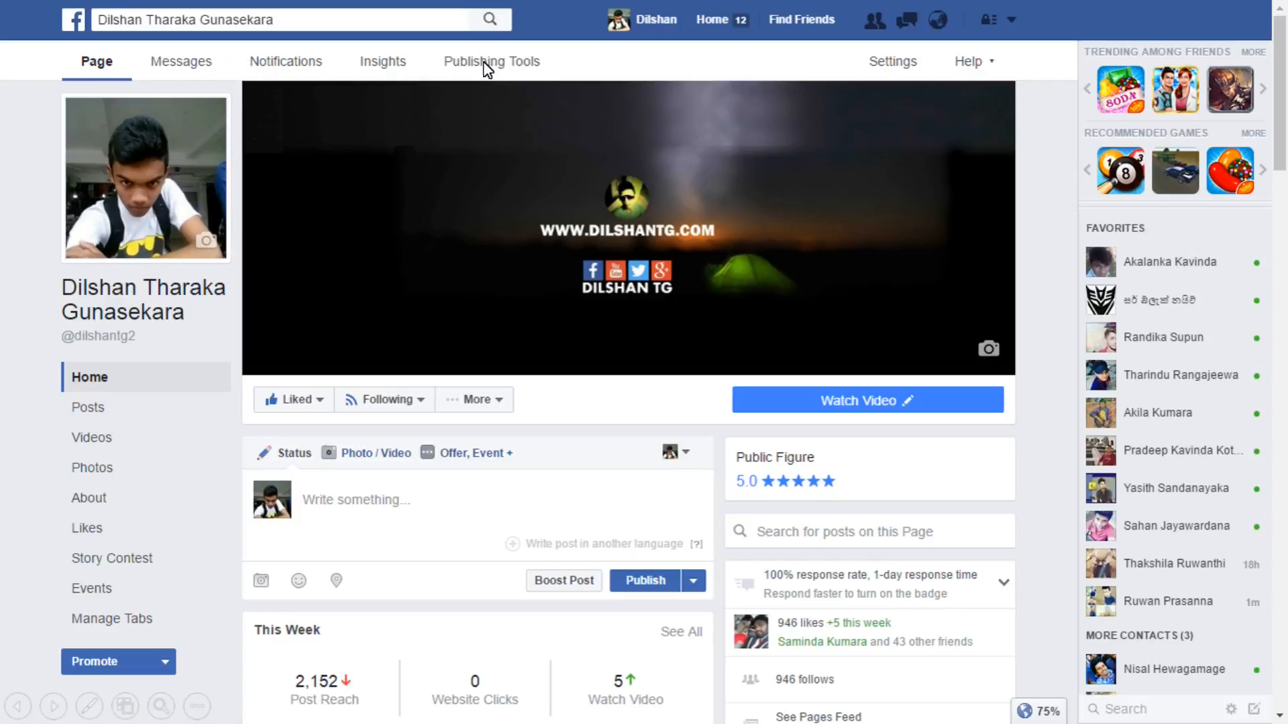
# Step: Switch the Facebook page to its Publishing Tools view listing published posts
pyautogui.click(496, 61)
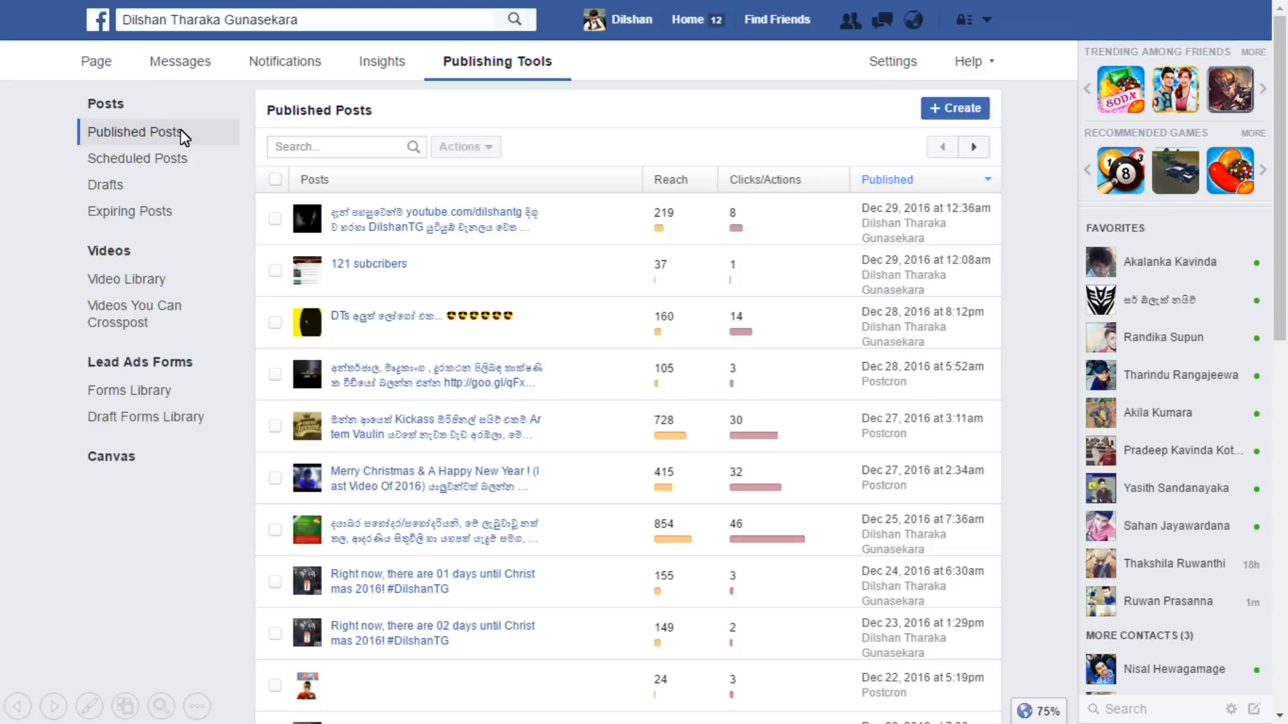
pyautogui.moveTo(387, 359)
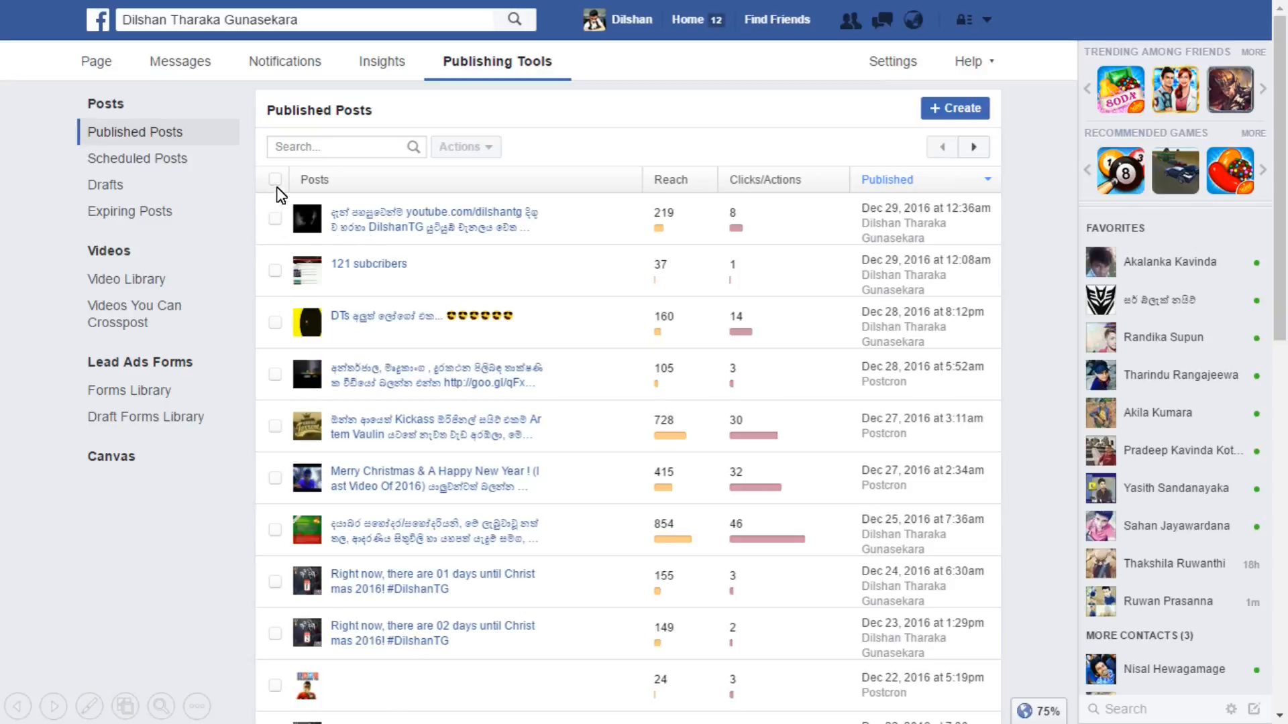
# Step: Mark all 25 published posts via the header checkbox and reveal the bulk Actions menu
pyautogui.click(273, 179)
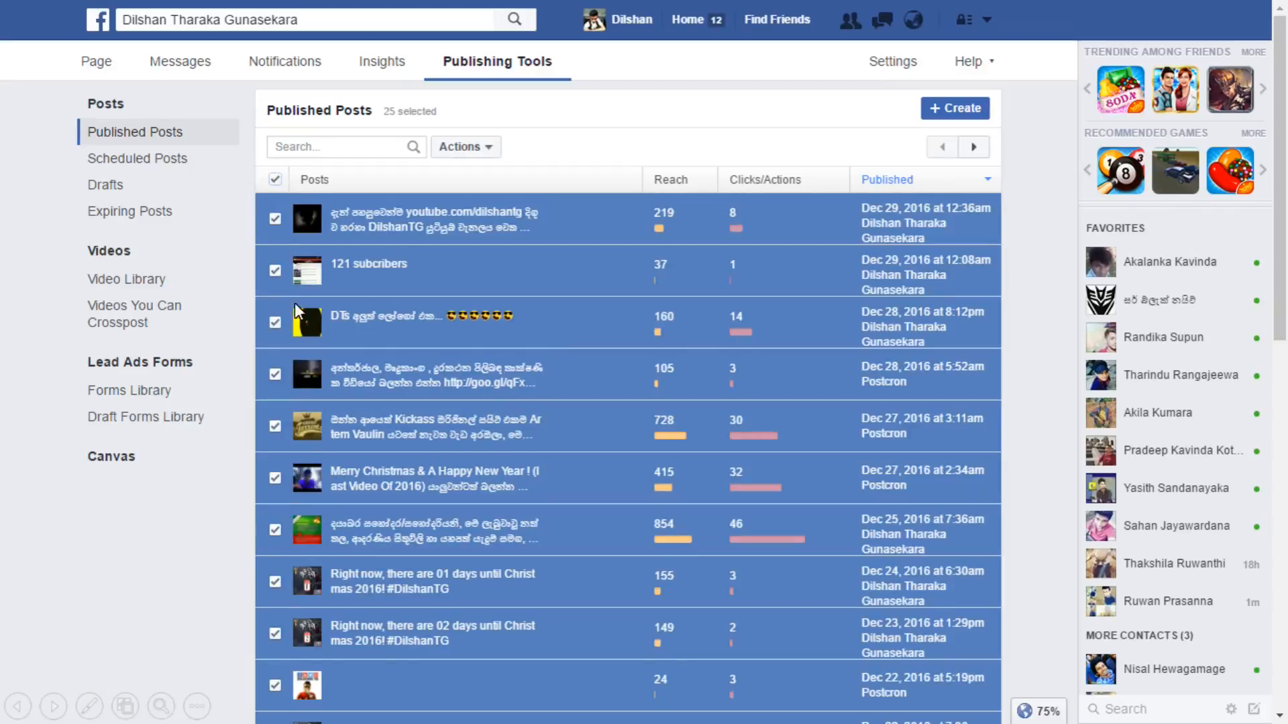
pyautogui.moveTo(450, 183)
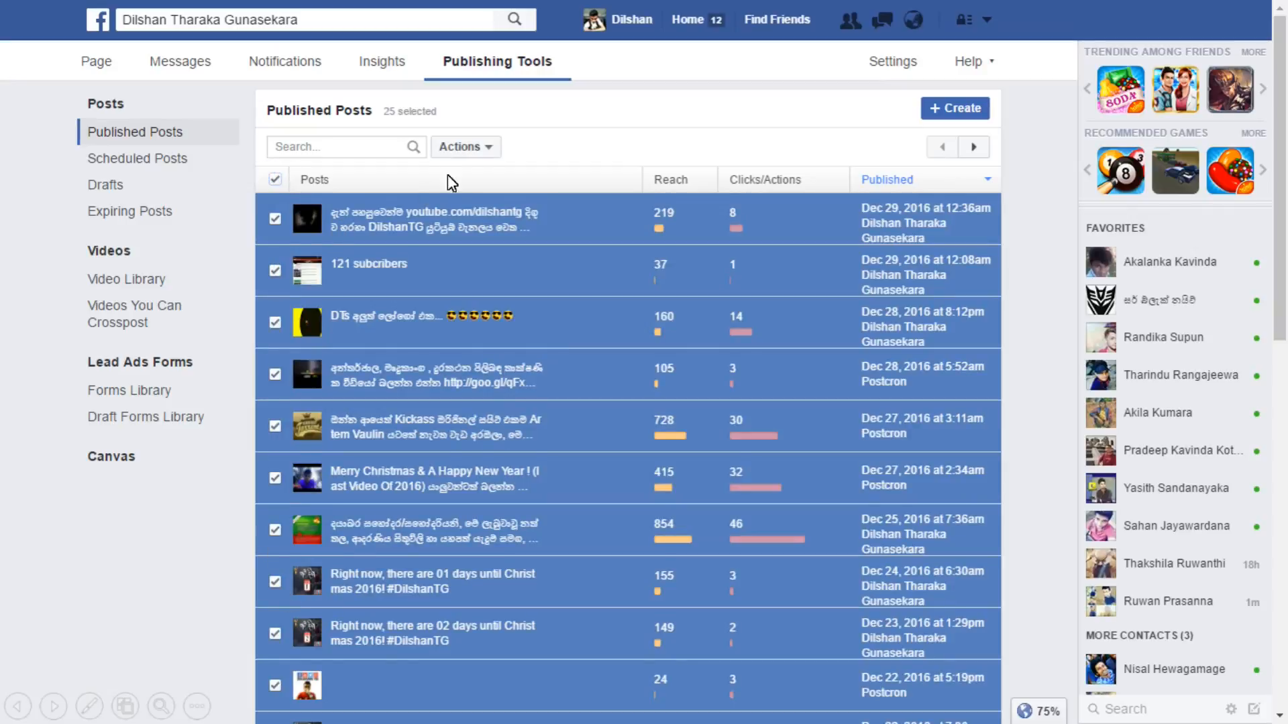
pyautogui.click(465, 146)
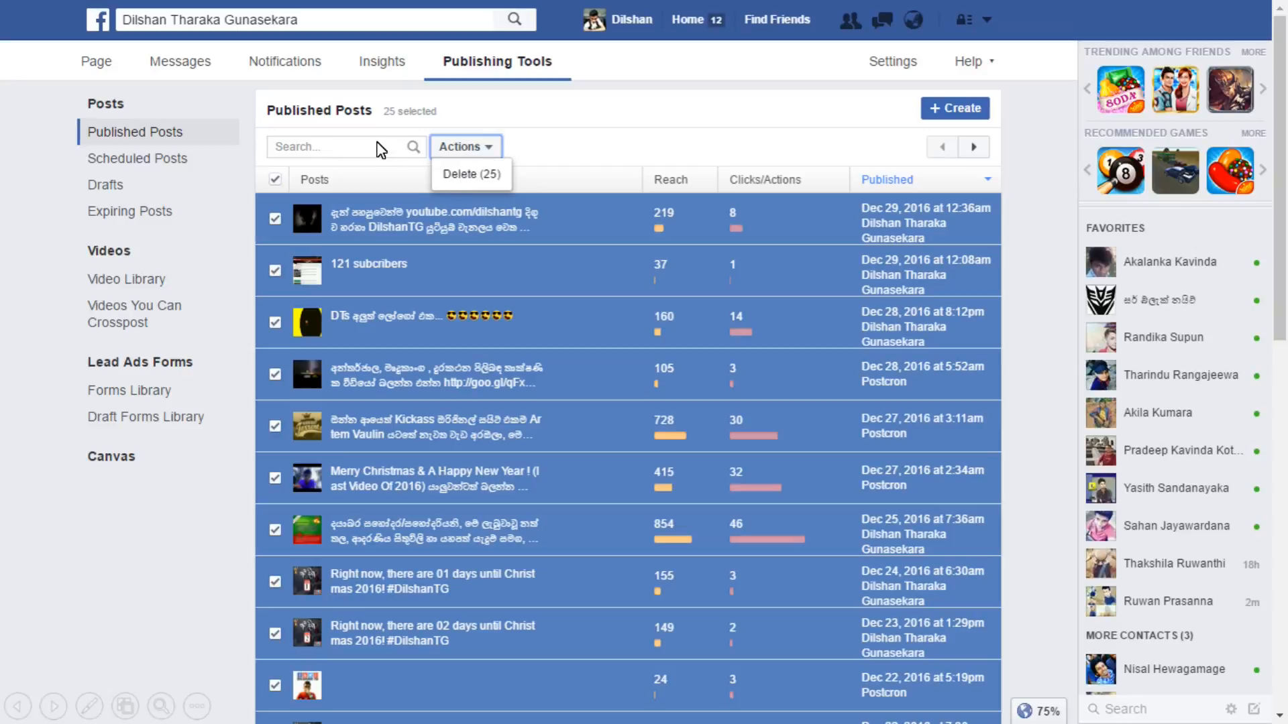
pyautogui.moveTo(967, 387)
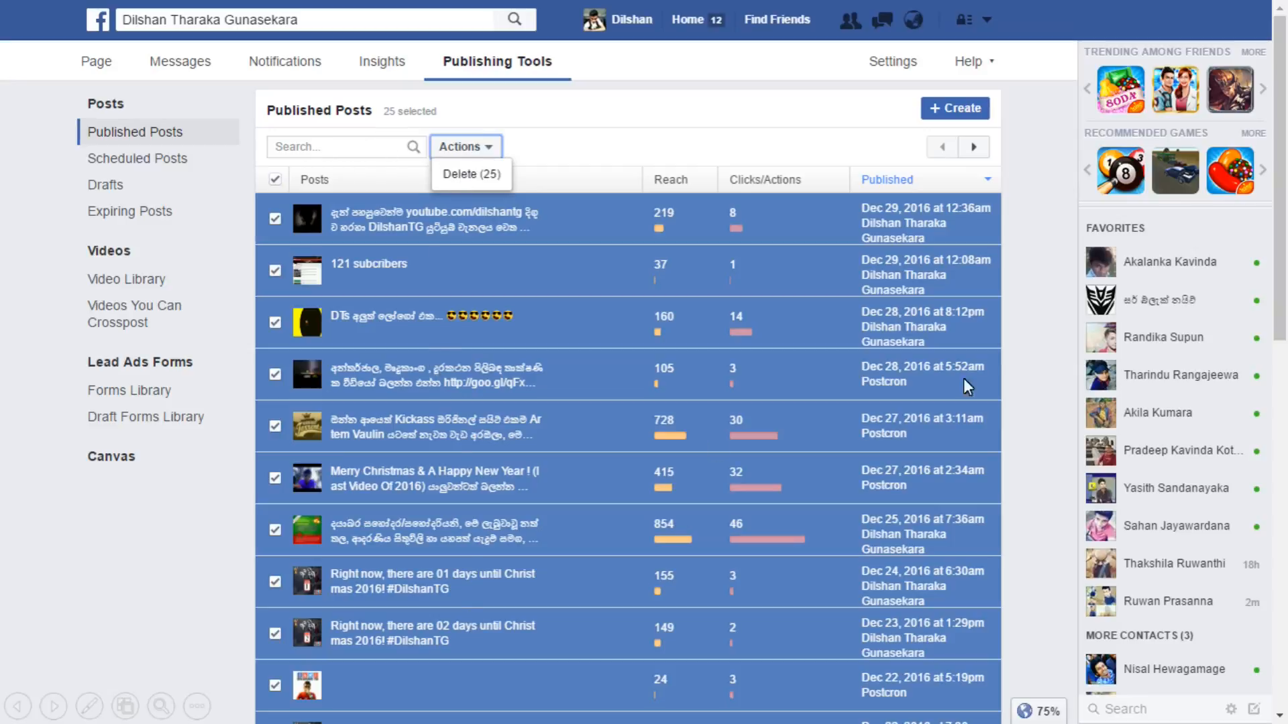
pyautogui.moveTo(623, 436)
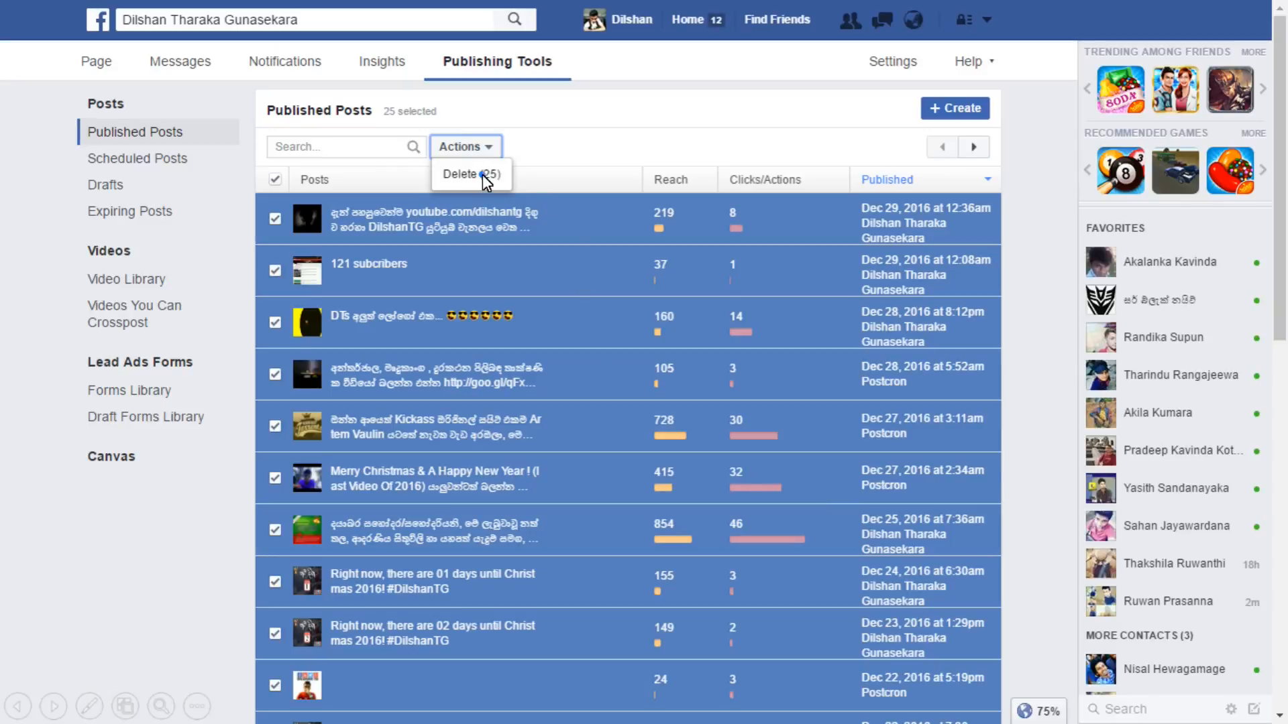
pyautogui.click(472, 174)
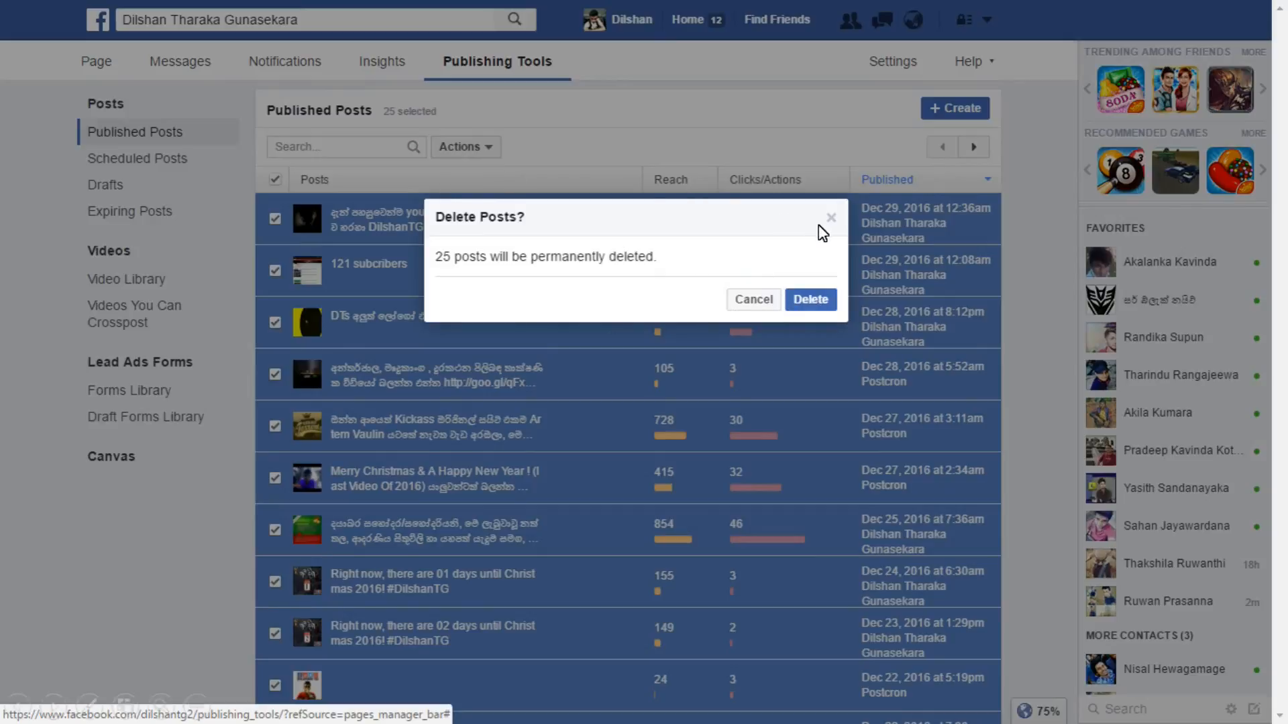
pyautogui.moveTo(841, 218)
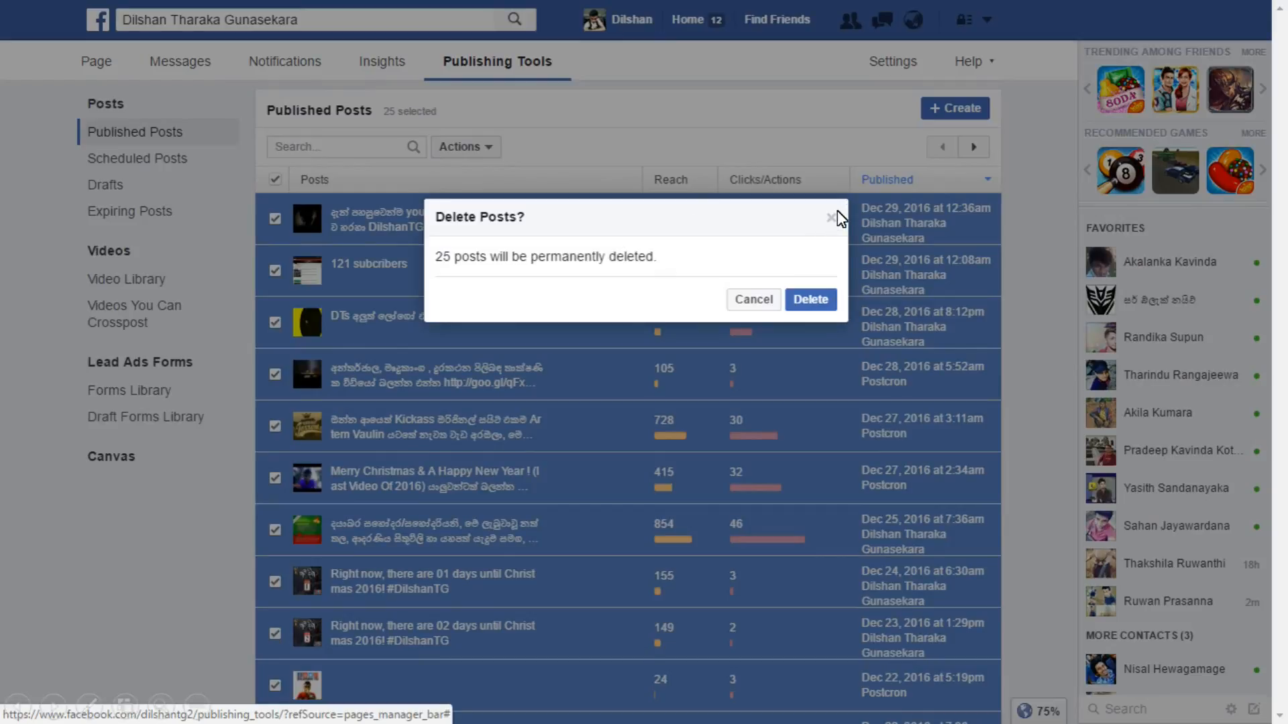
pyautogui.click(830, 218)
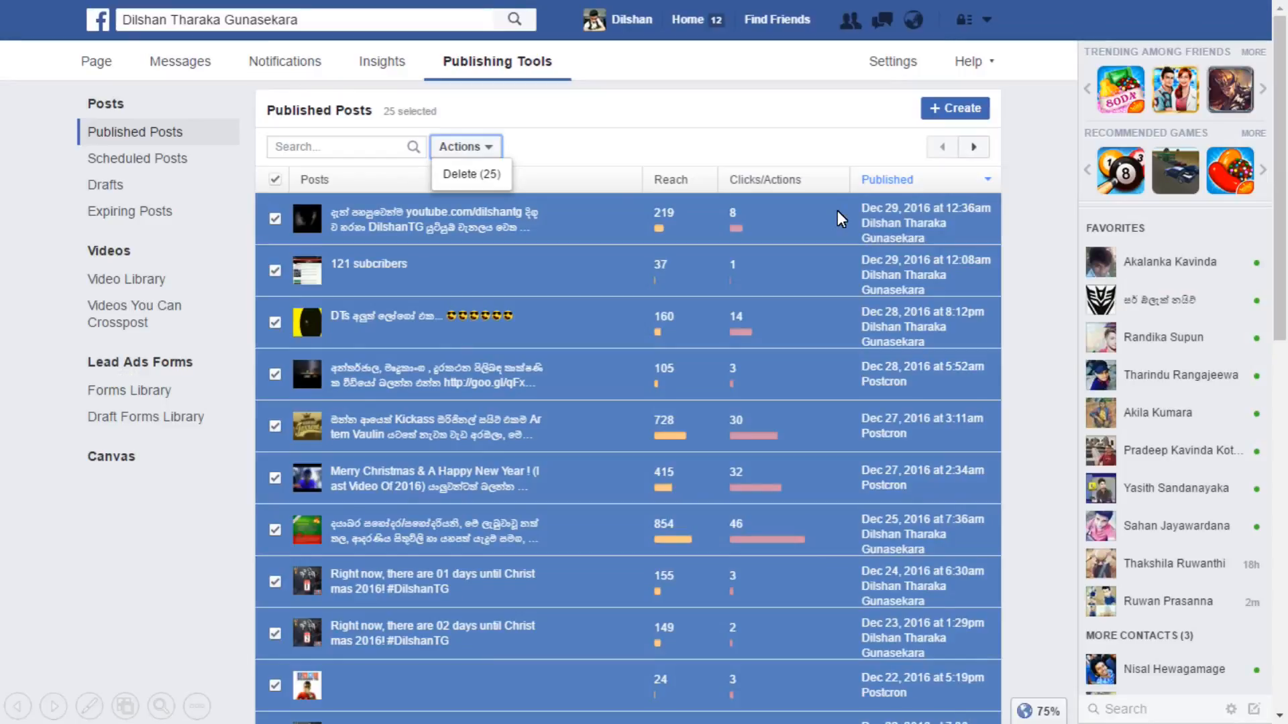